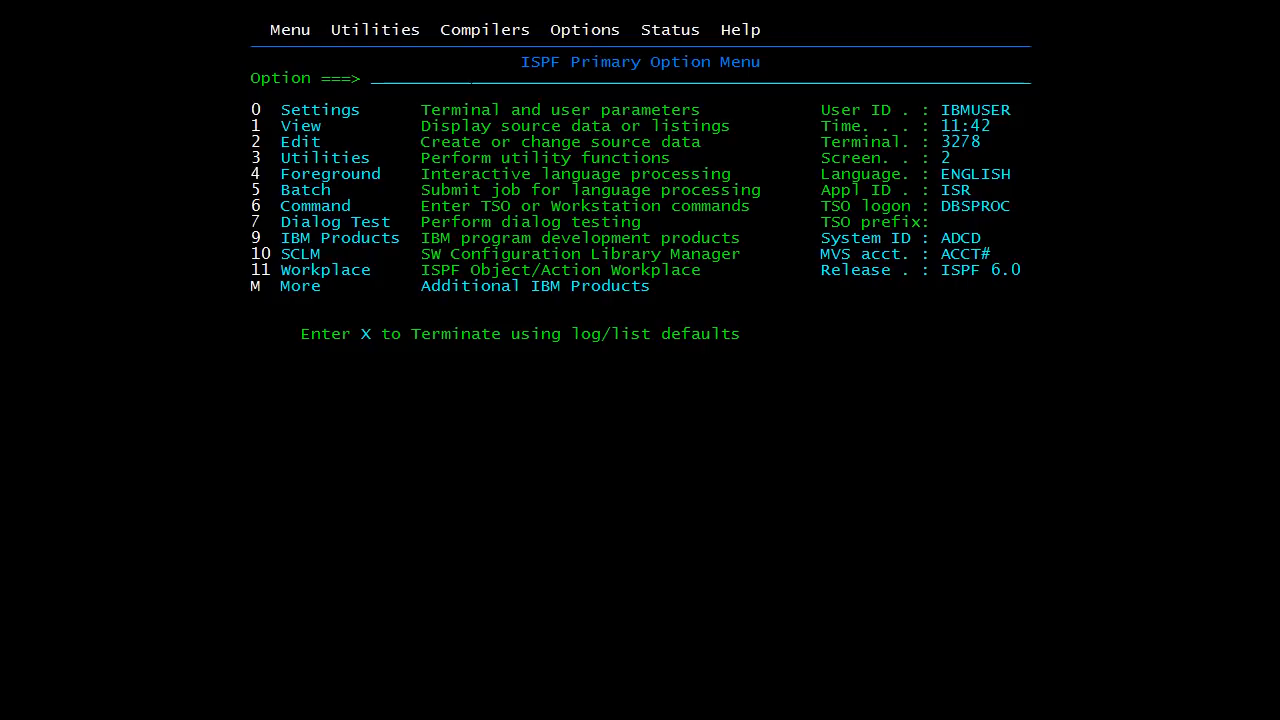
mouse_move(444, 440)
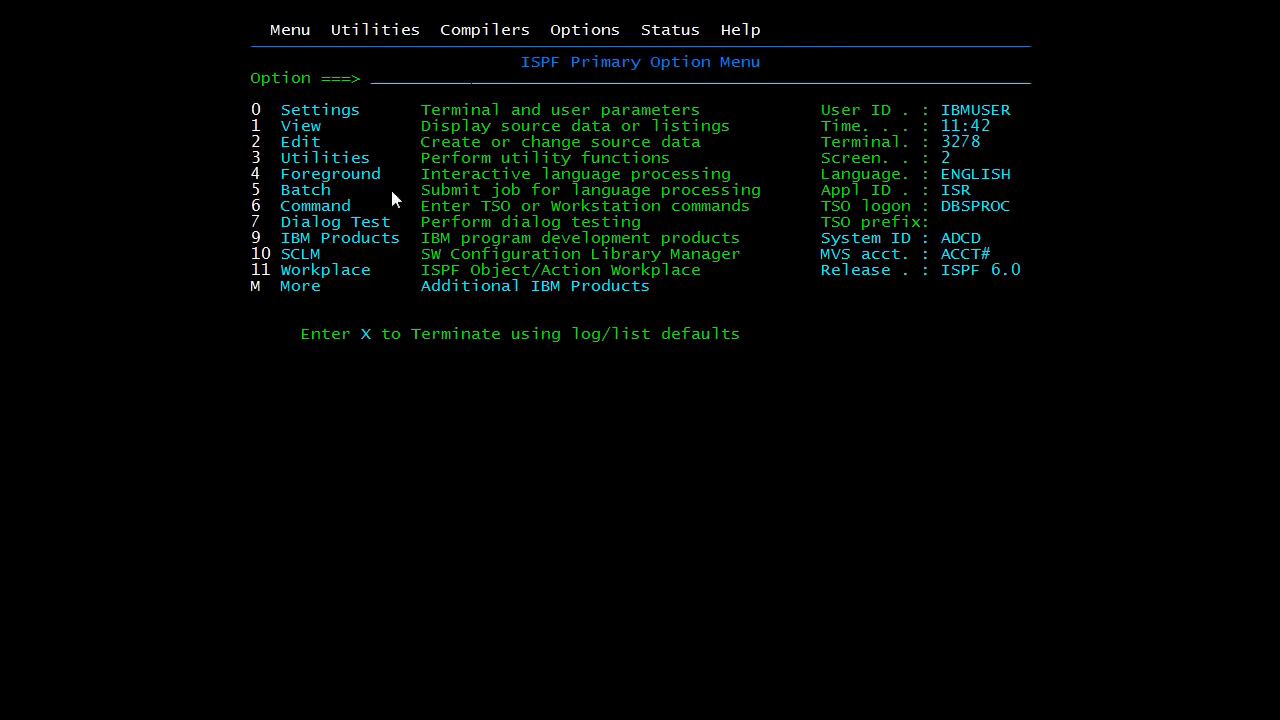
mouse_move(332, 500)
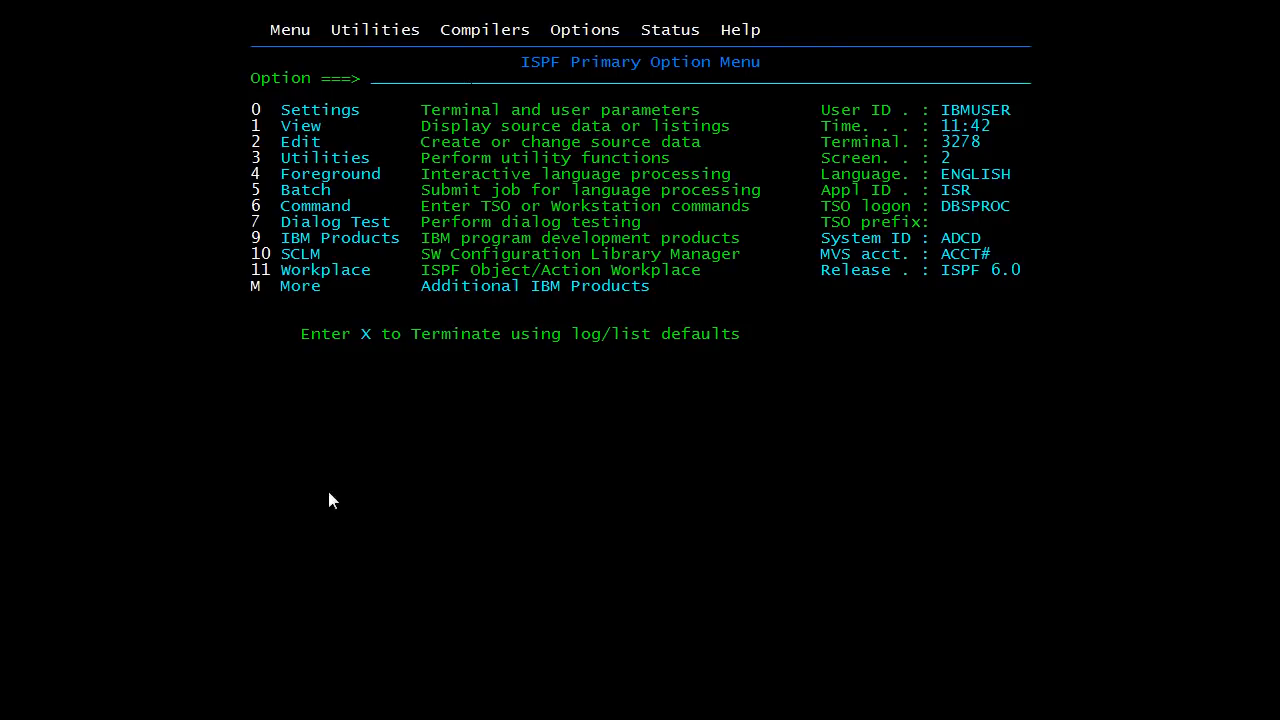
mouse_move(380, 584)
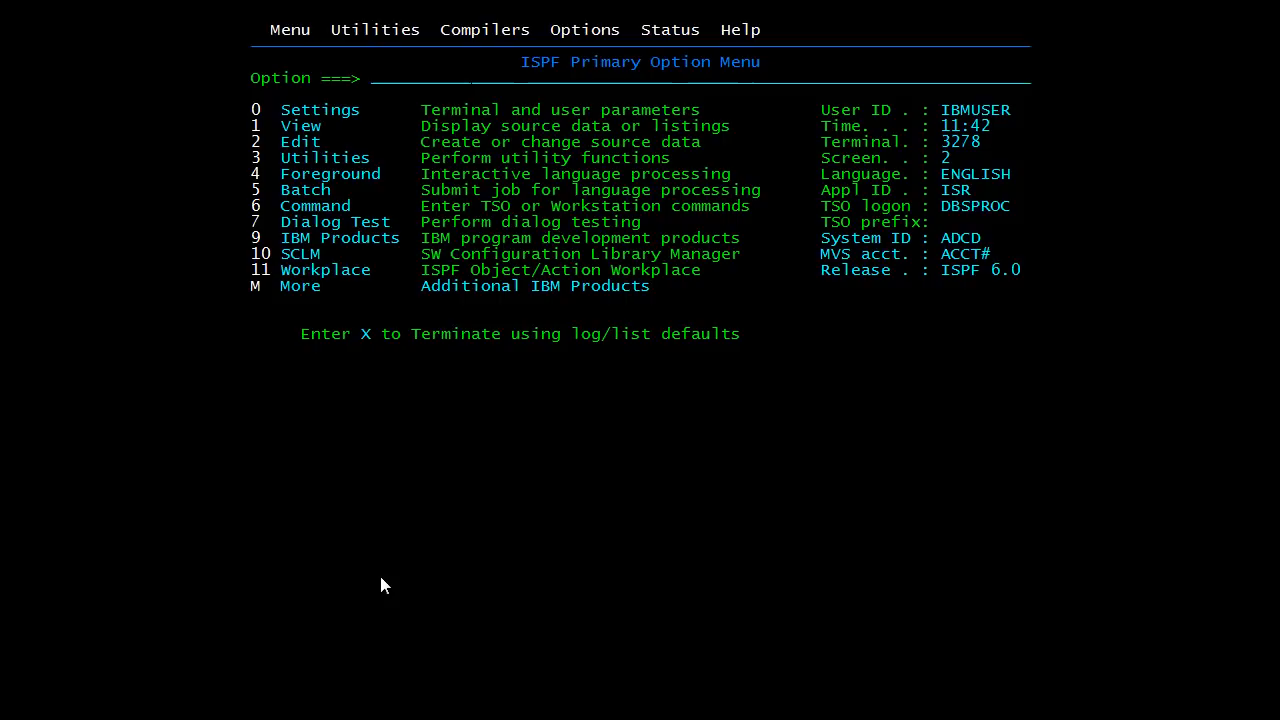
mouse_move(408, 594)
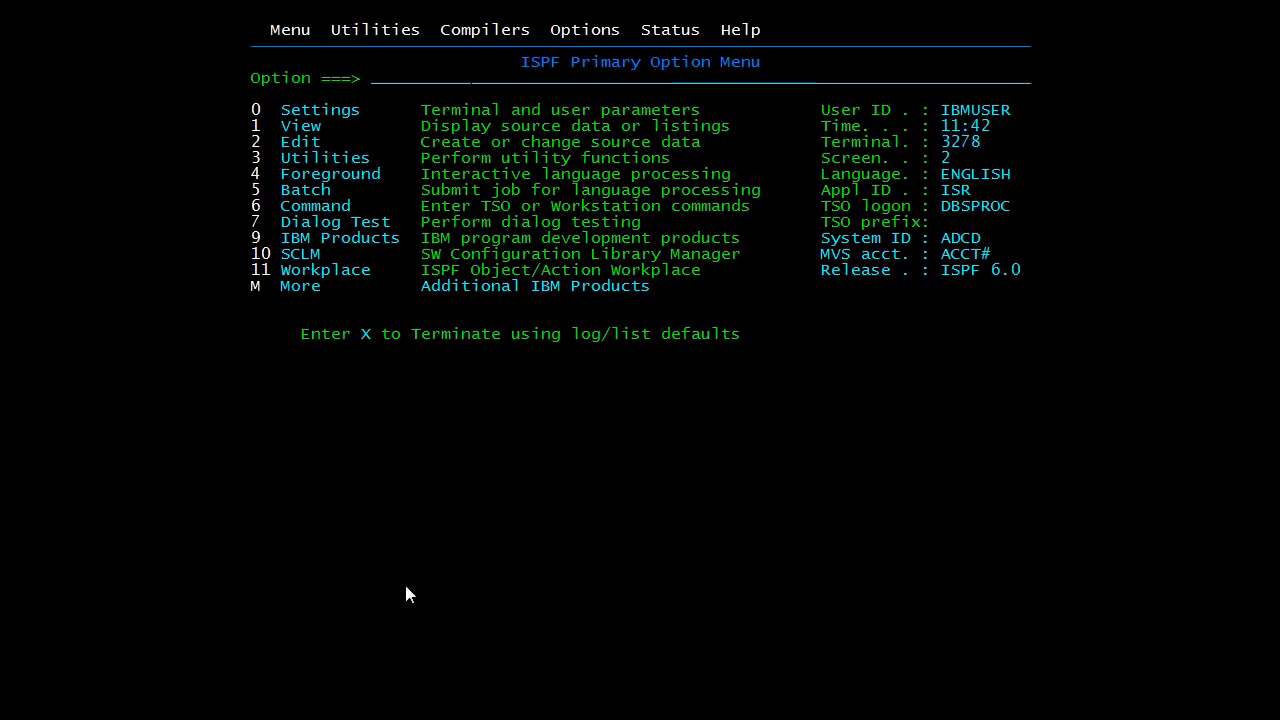
mouse_move(518, 72)
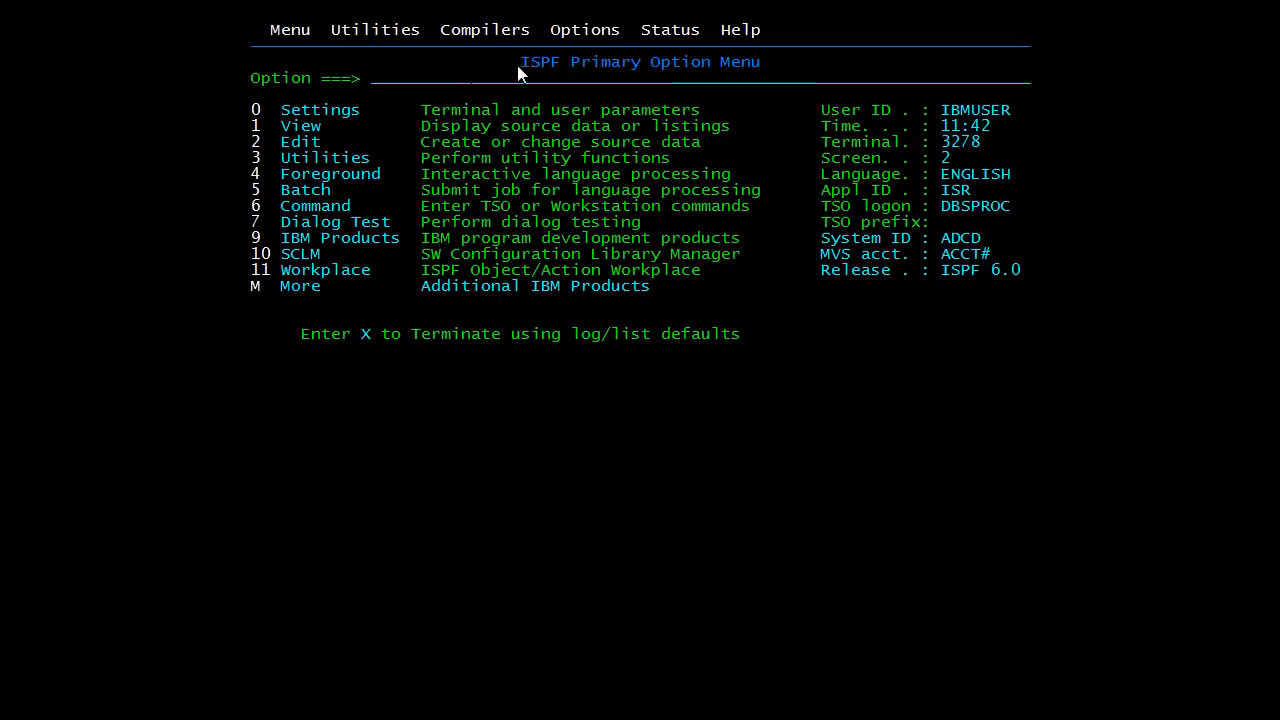
mouse_move(498, 92)
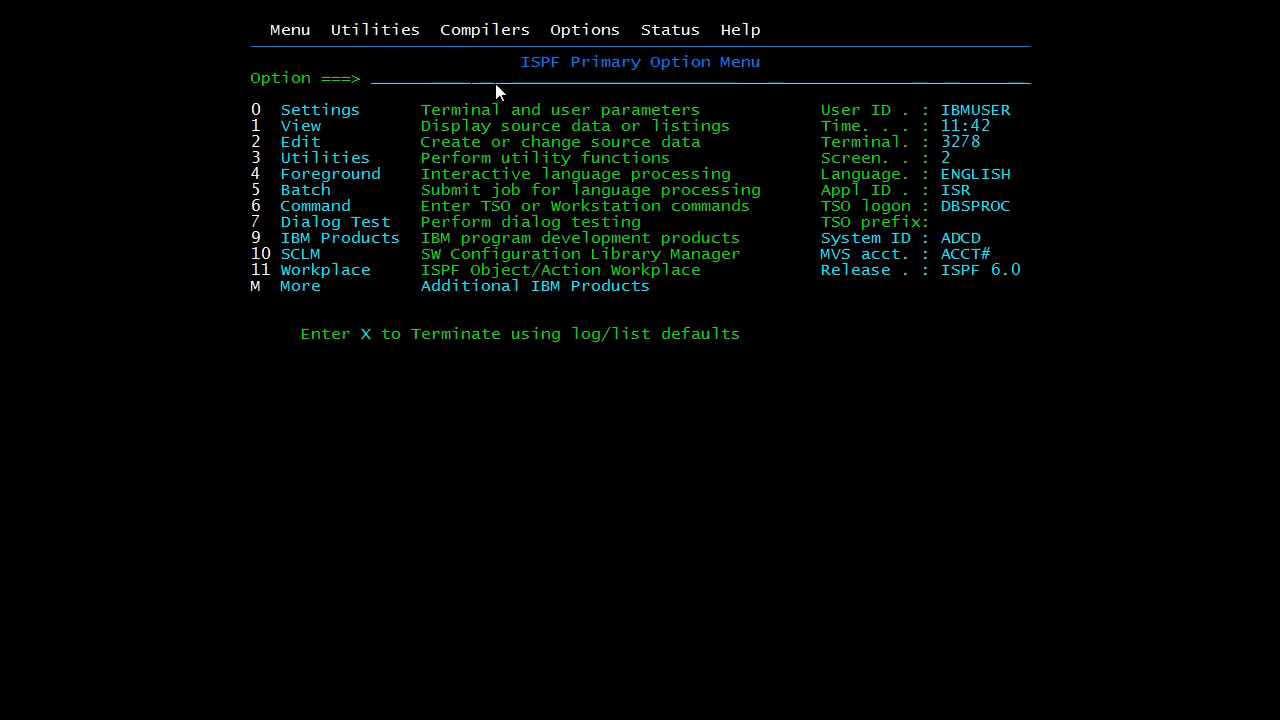
mouse_move(448, 84)
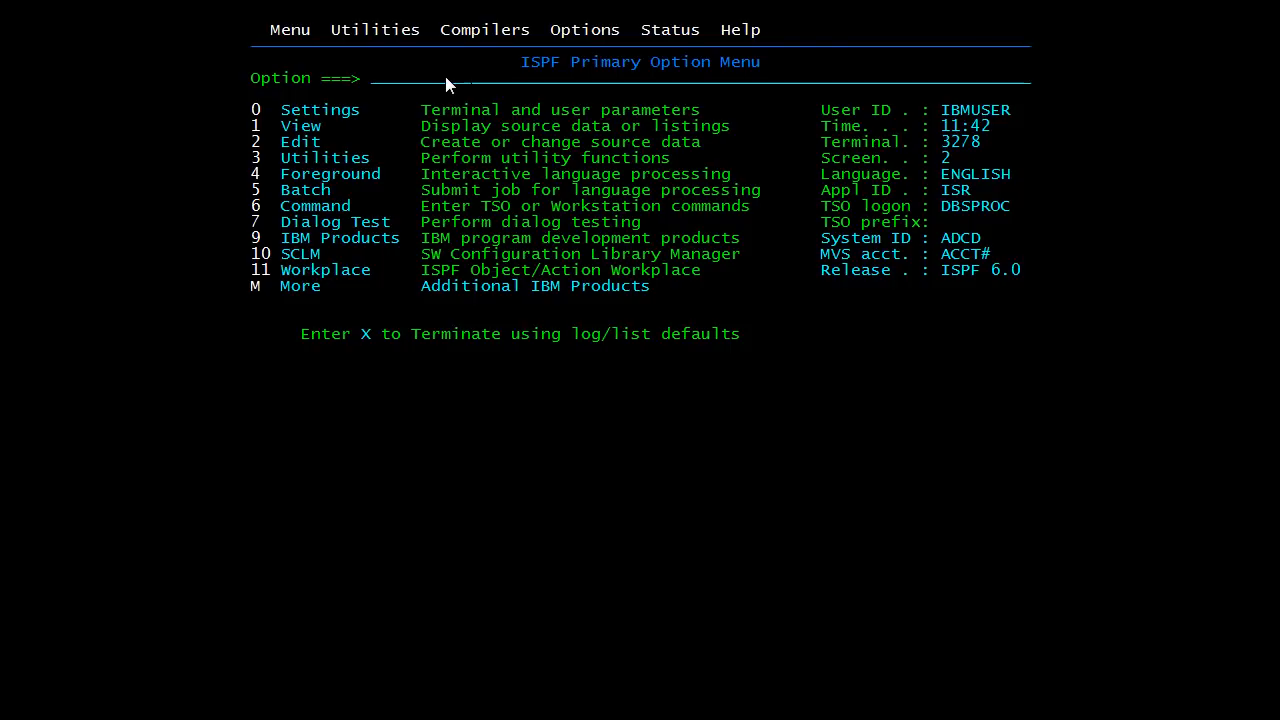
mouse_move(344, 170)
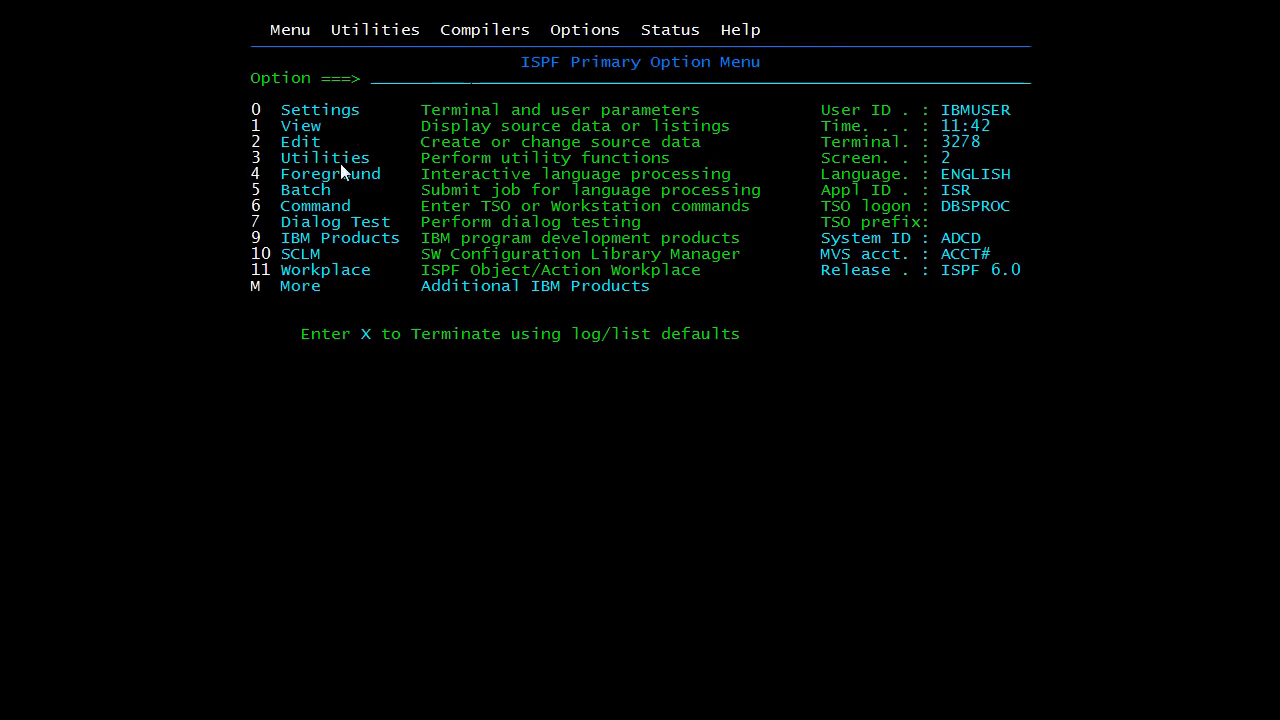
mouse_move(292, 132)
type("PFSHOW")
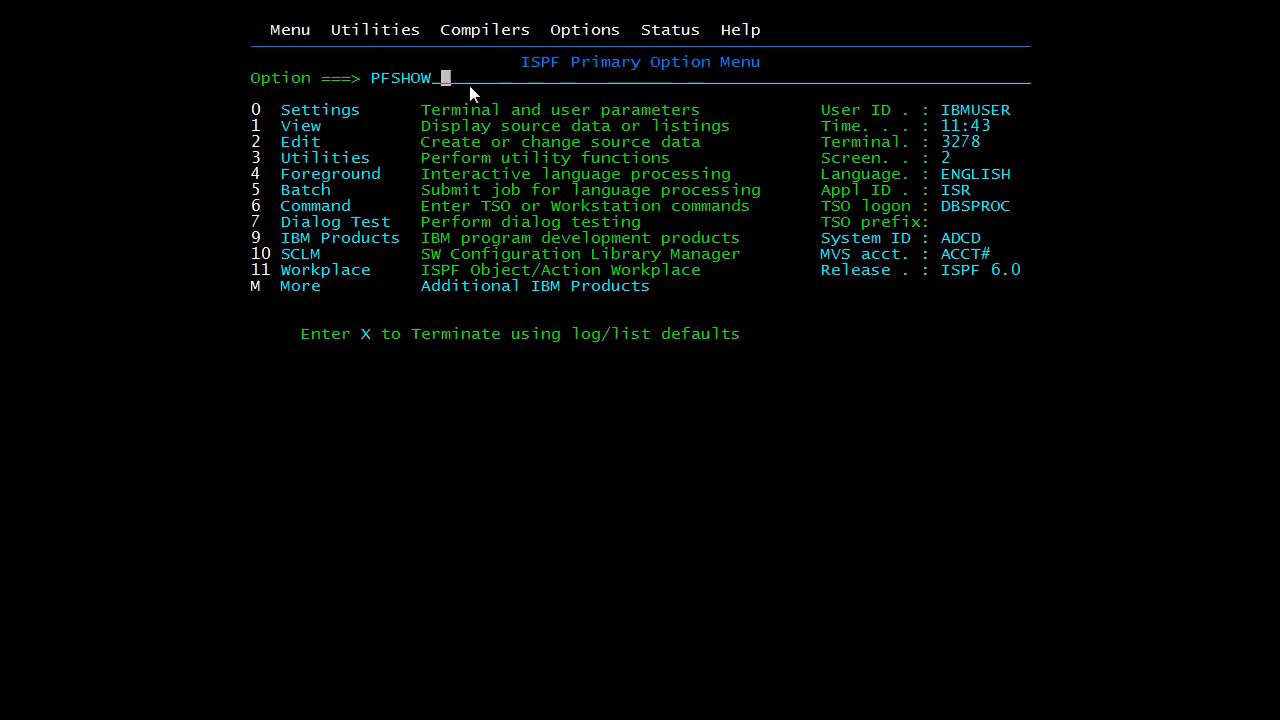
Step: Run PFSHOW to list the function keys, enter PFSHOW OFF, and reach the ISPF tutorial contents
key("enter")
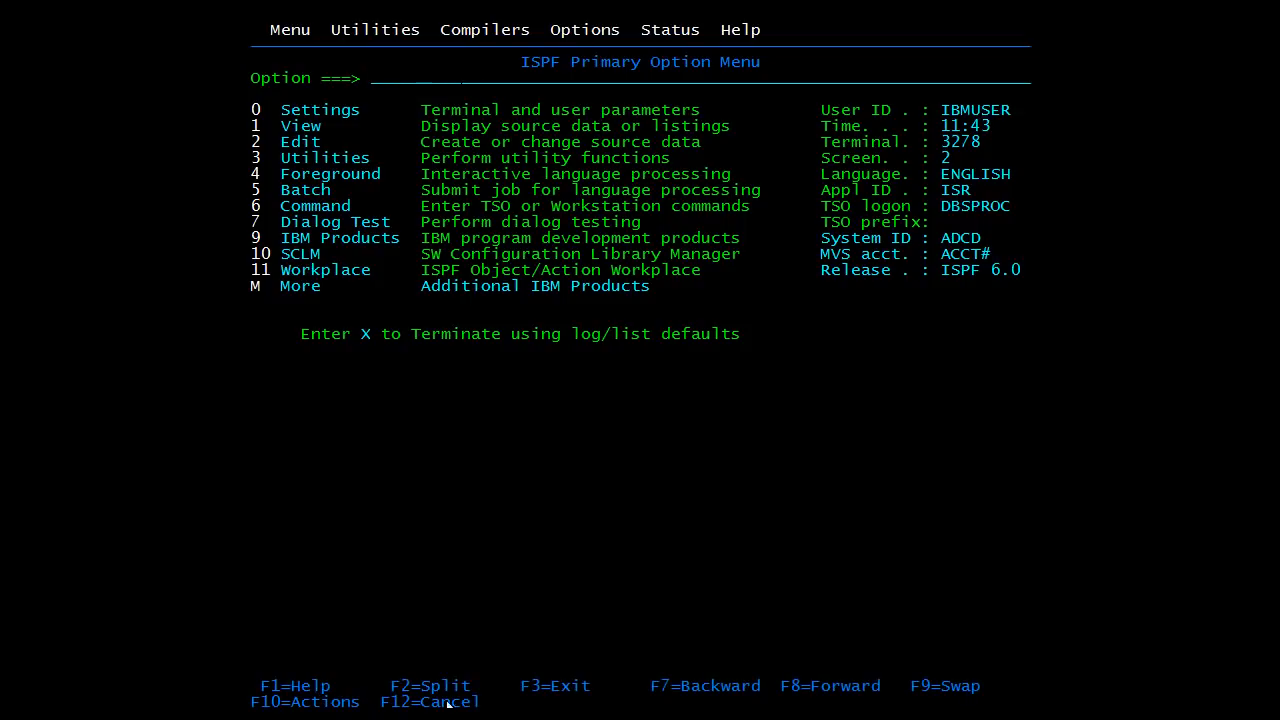
mouse_move(668, 600)
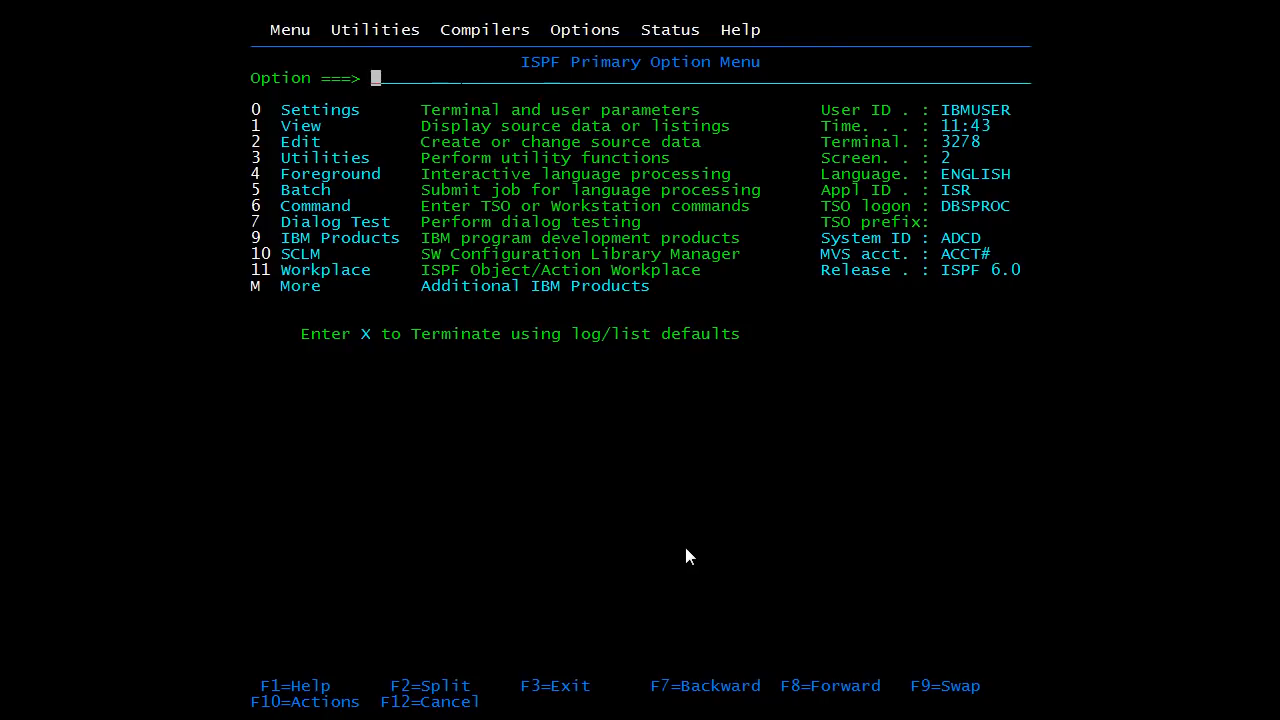
type("P")
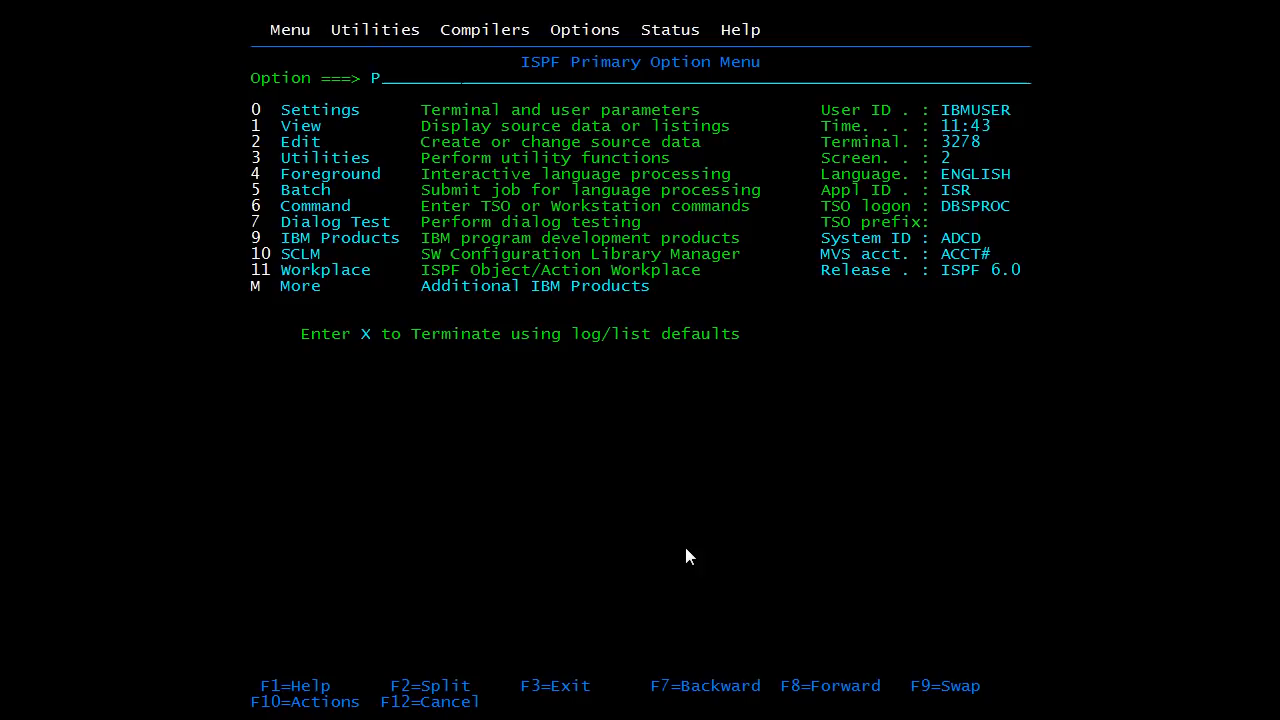
type("FSHOWOF")
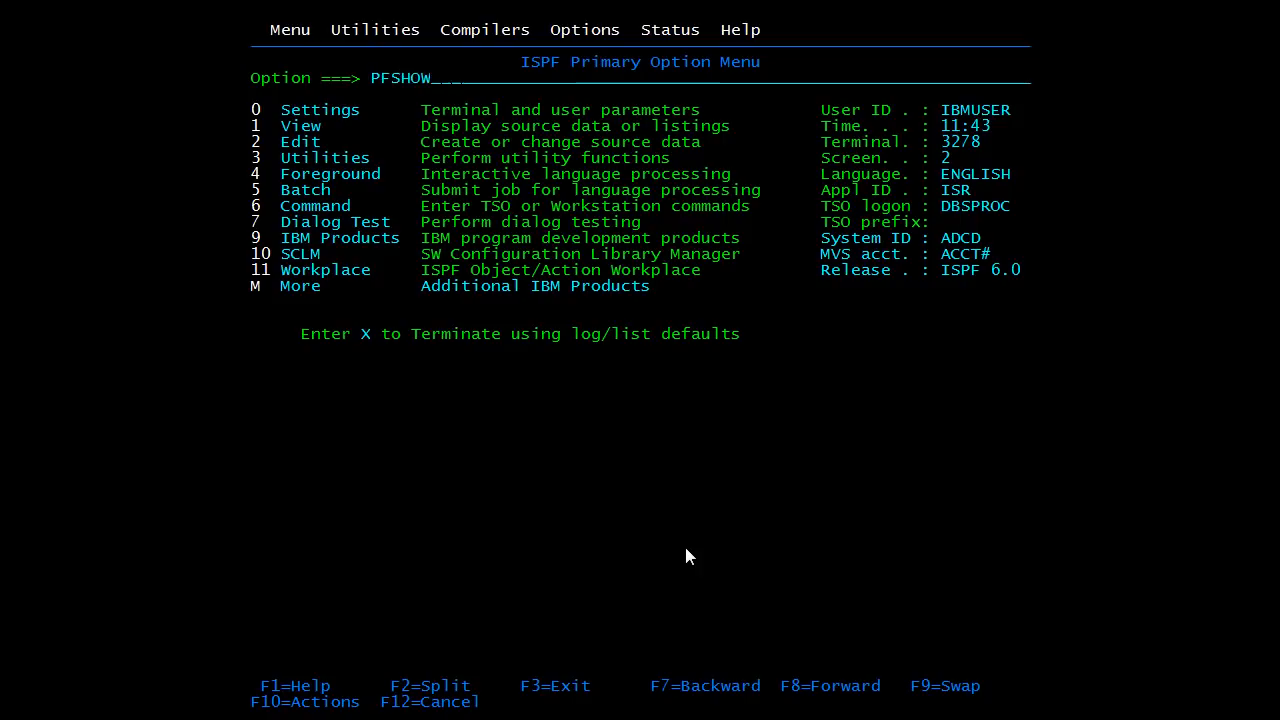
type("_OFF")
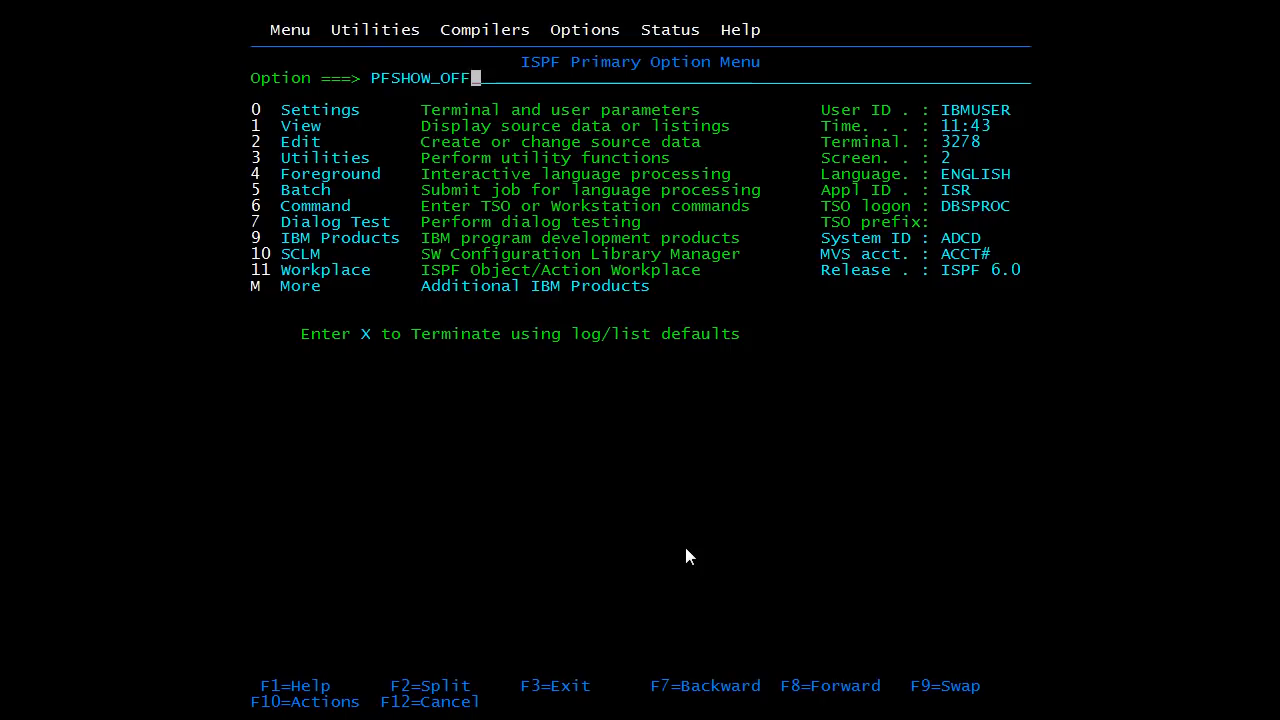
key("enter")
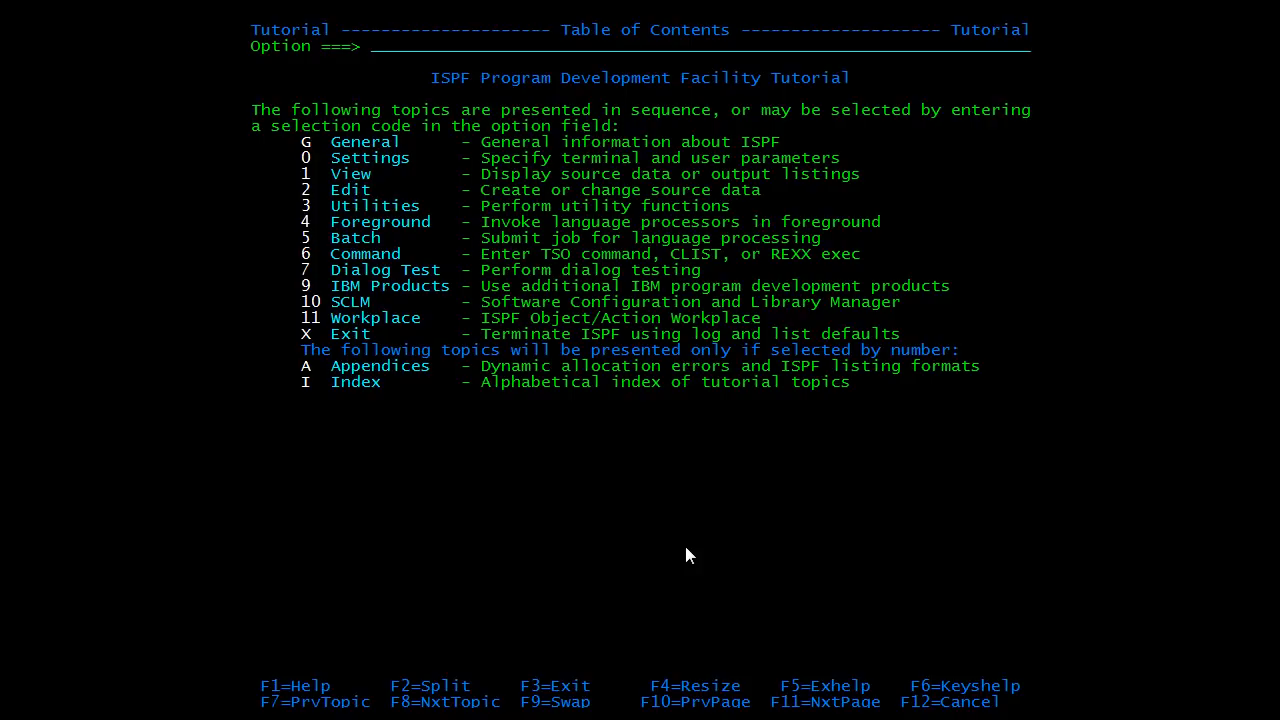
Step: Leave the tutorial with F3 and start entering option 3 for the Data Set List Utility
key("f3")
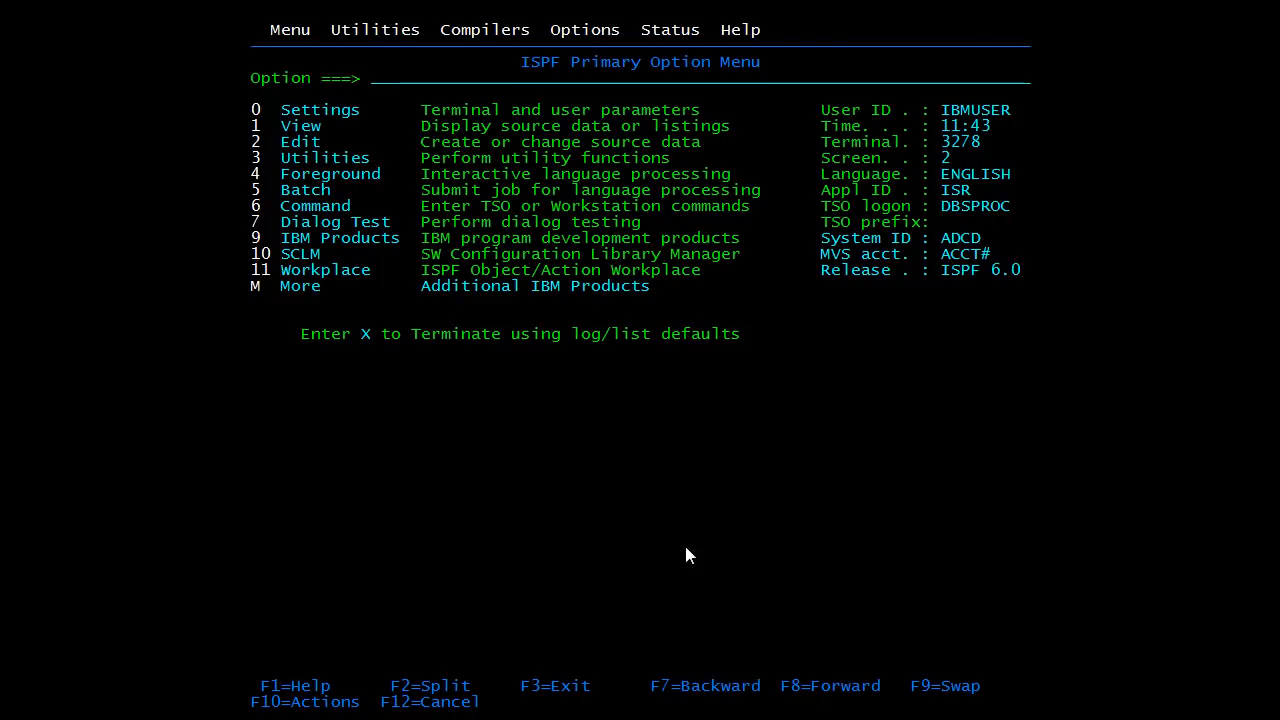
type("3")
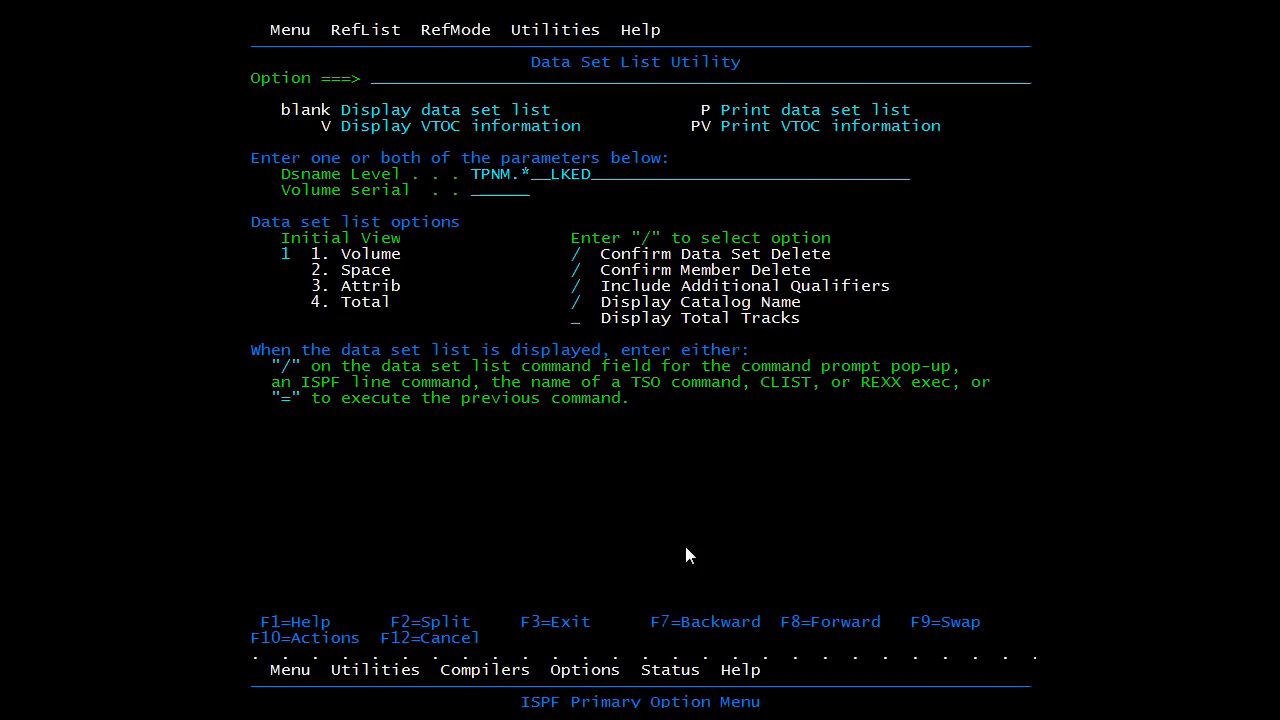
Step: Enlarge the primary menu area and swap to logical screen 2 full-size
key("F3")
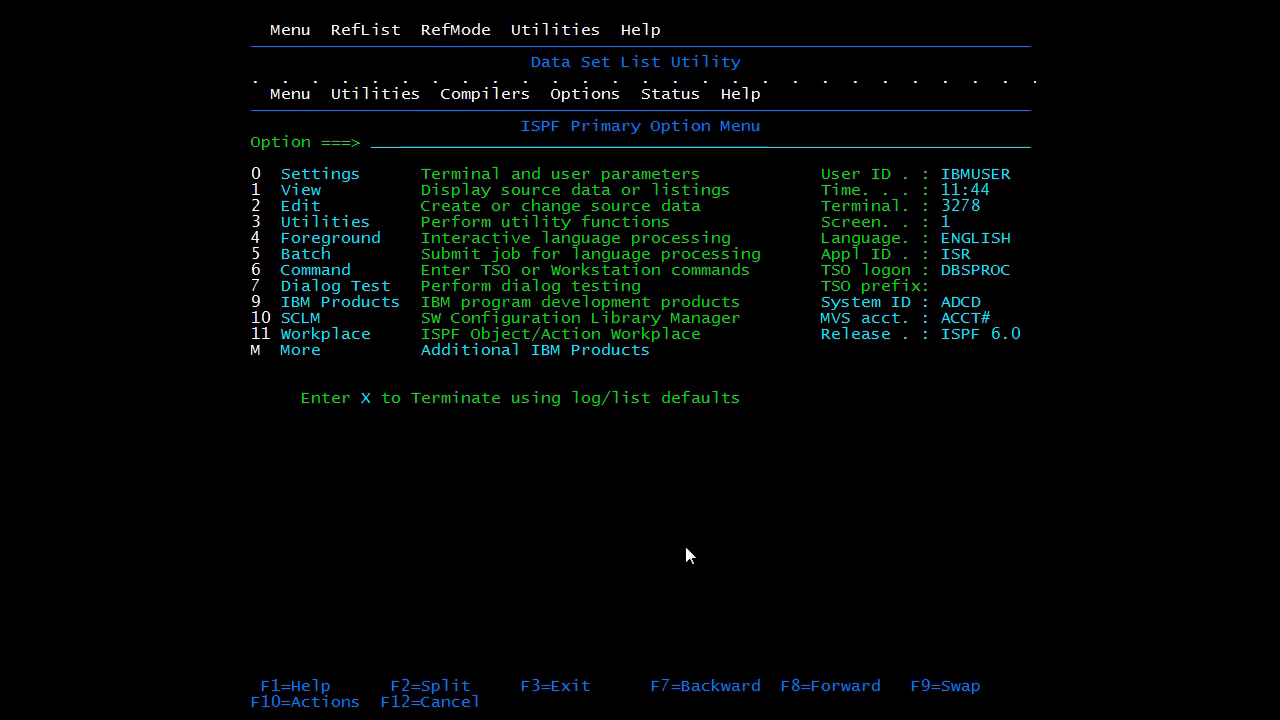
left_click(376, 142)
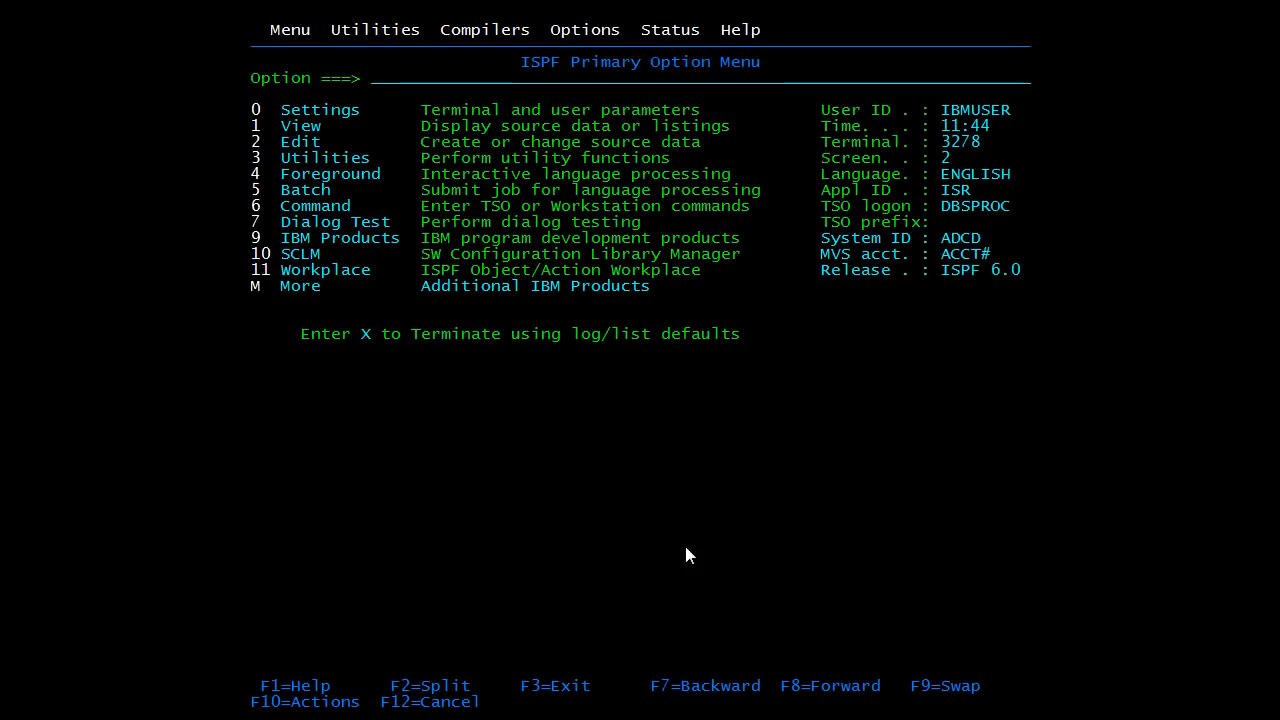
mouse_move(728, 624)
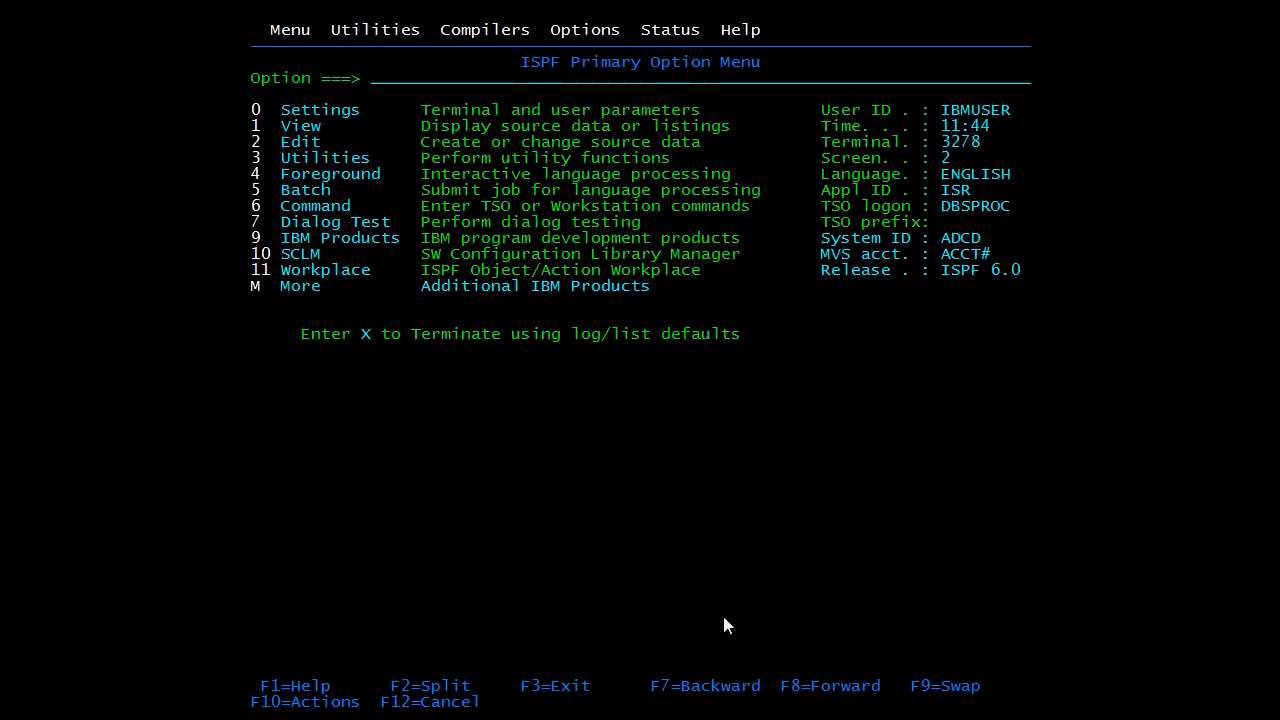
mouse_move(752, 612)
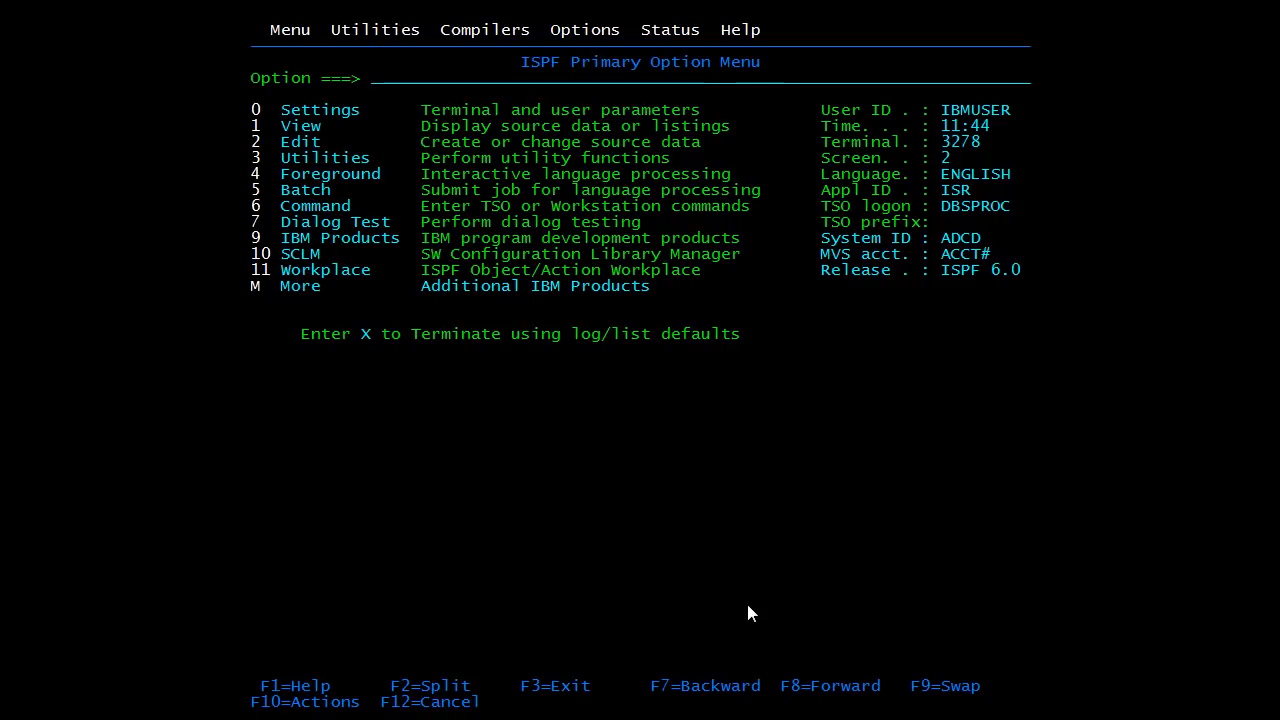
Step: Choose option 3 for the Utility Selection Panel, then enter START for a new logical screen
type("3")
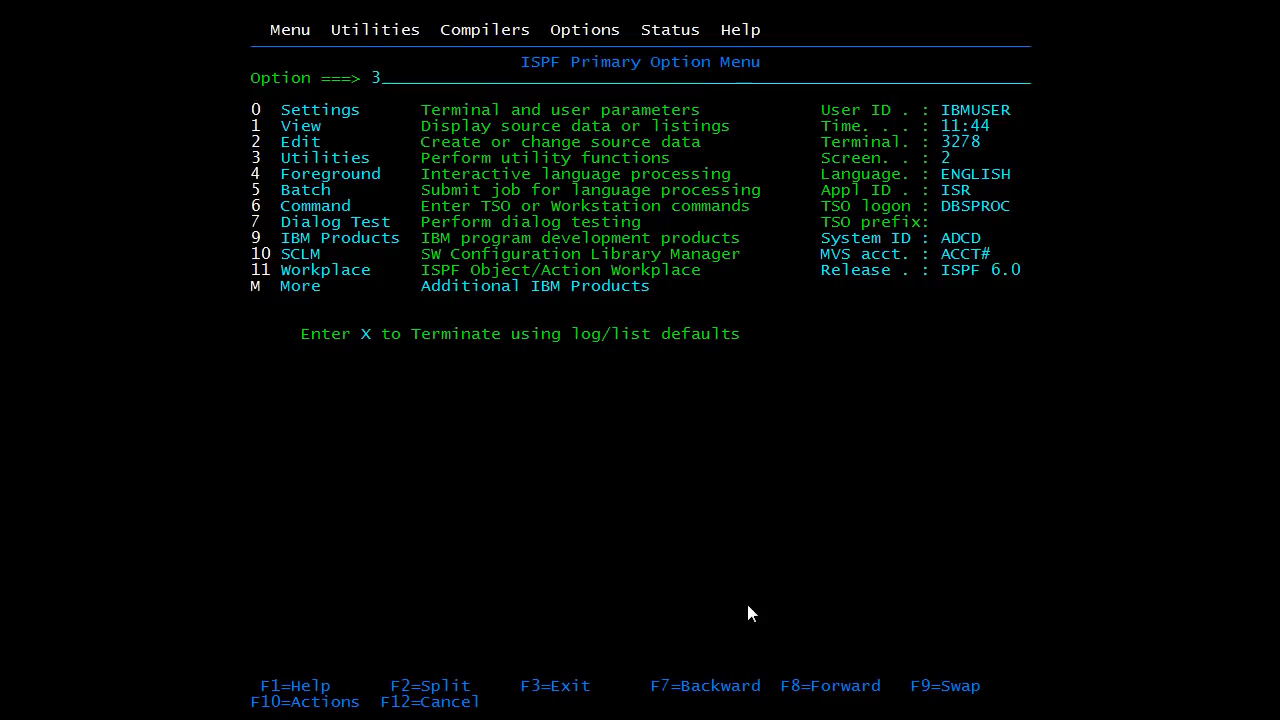
key("enter")
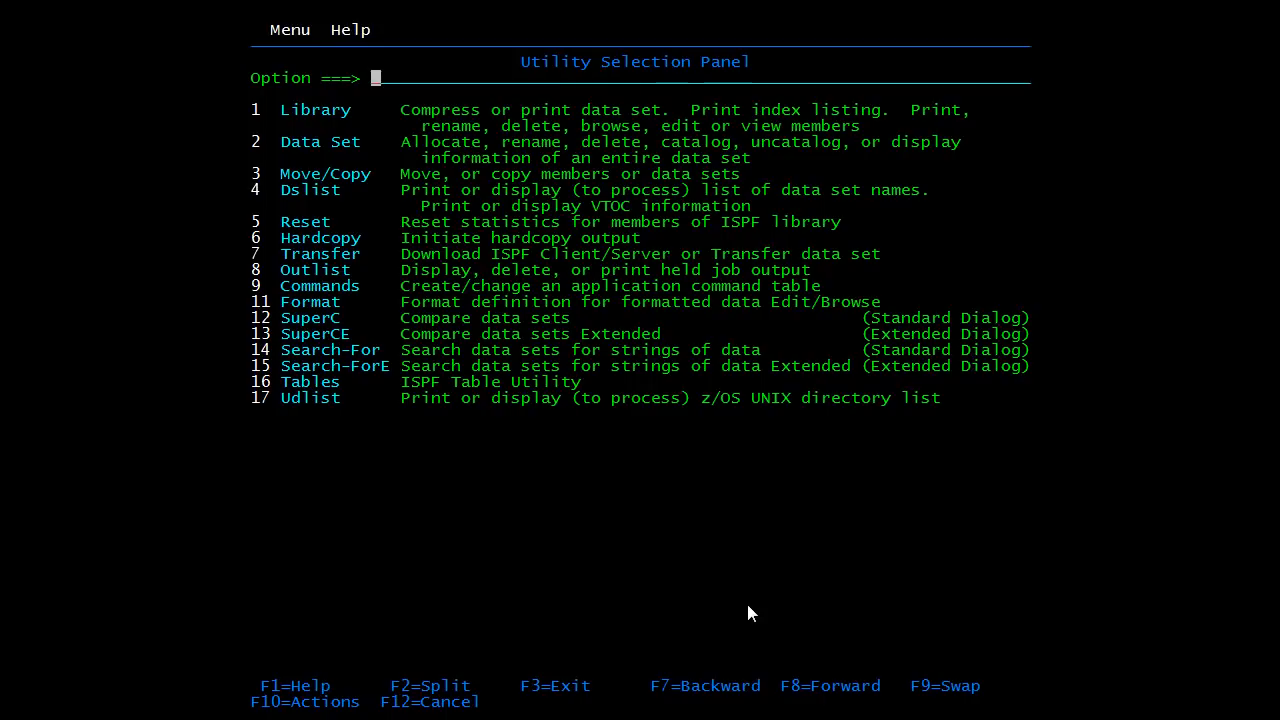
type("START")
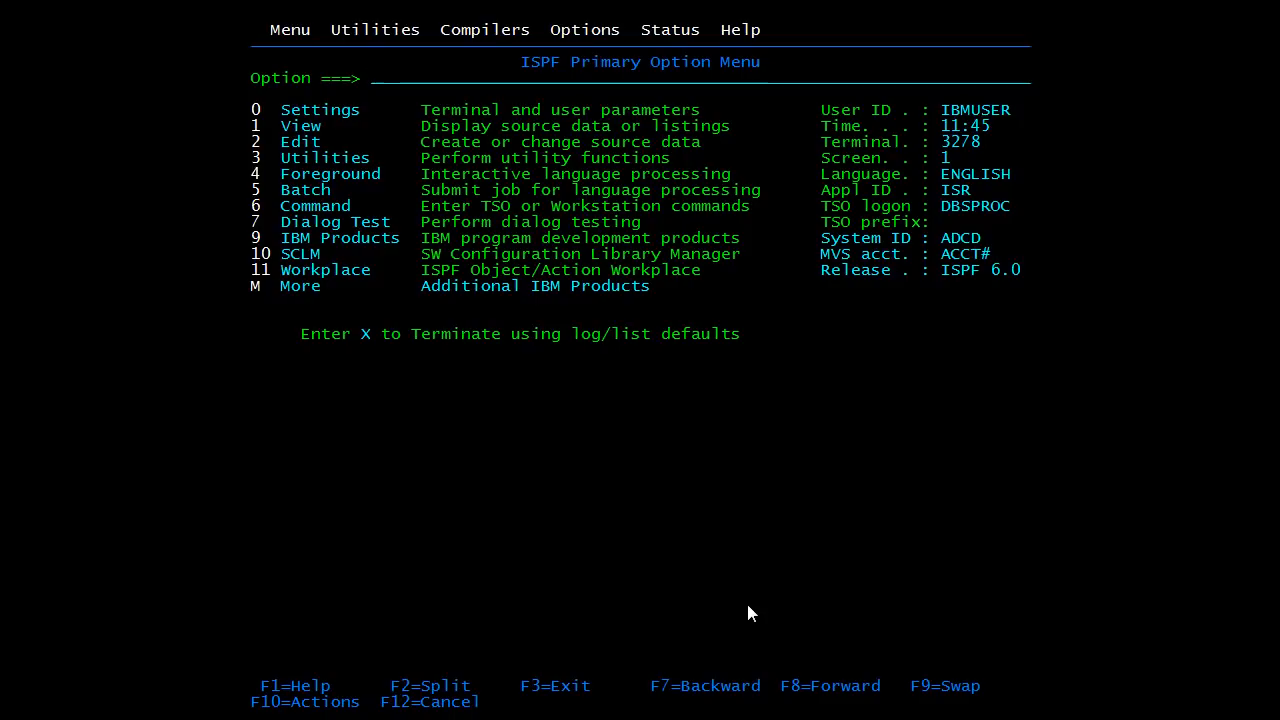
Step: Choose option M for the IBM Products Panel and type 1 (SMP/E) in its Option field
type("M")
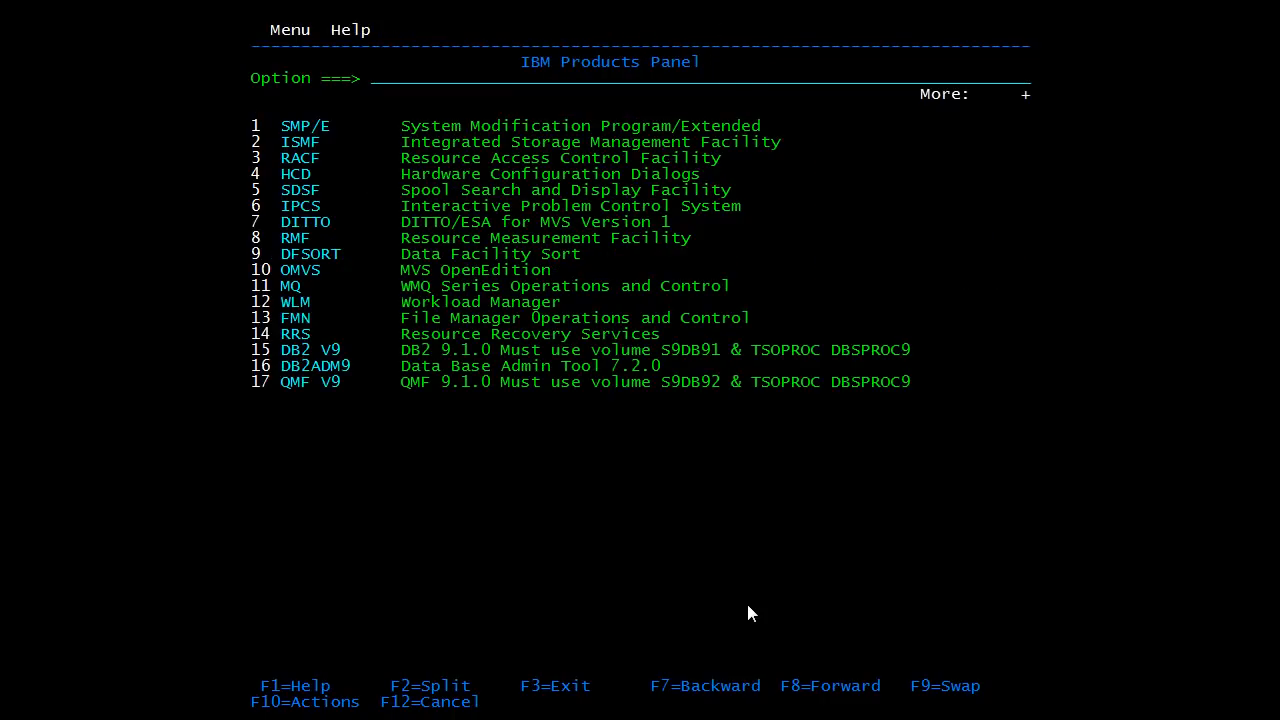
left_click(376, 76)
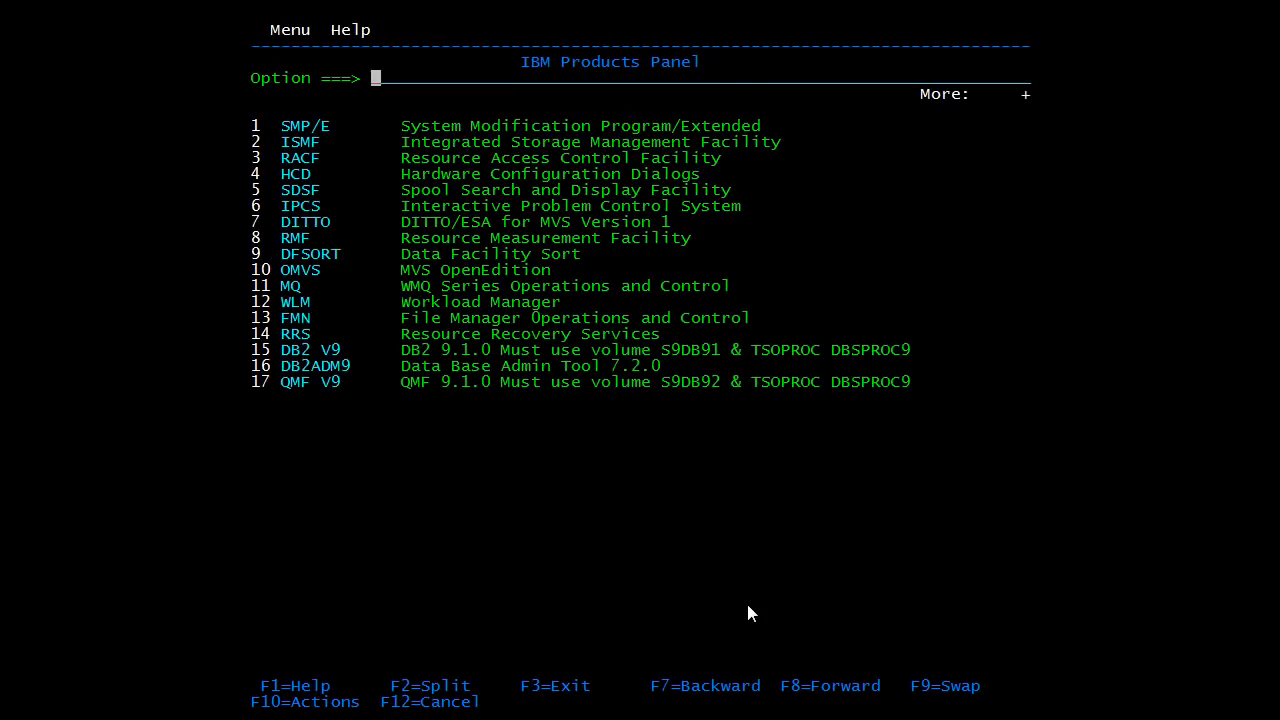
type("1")
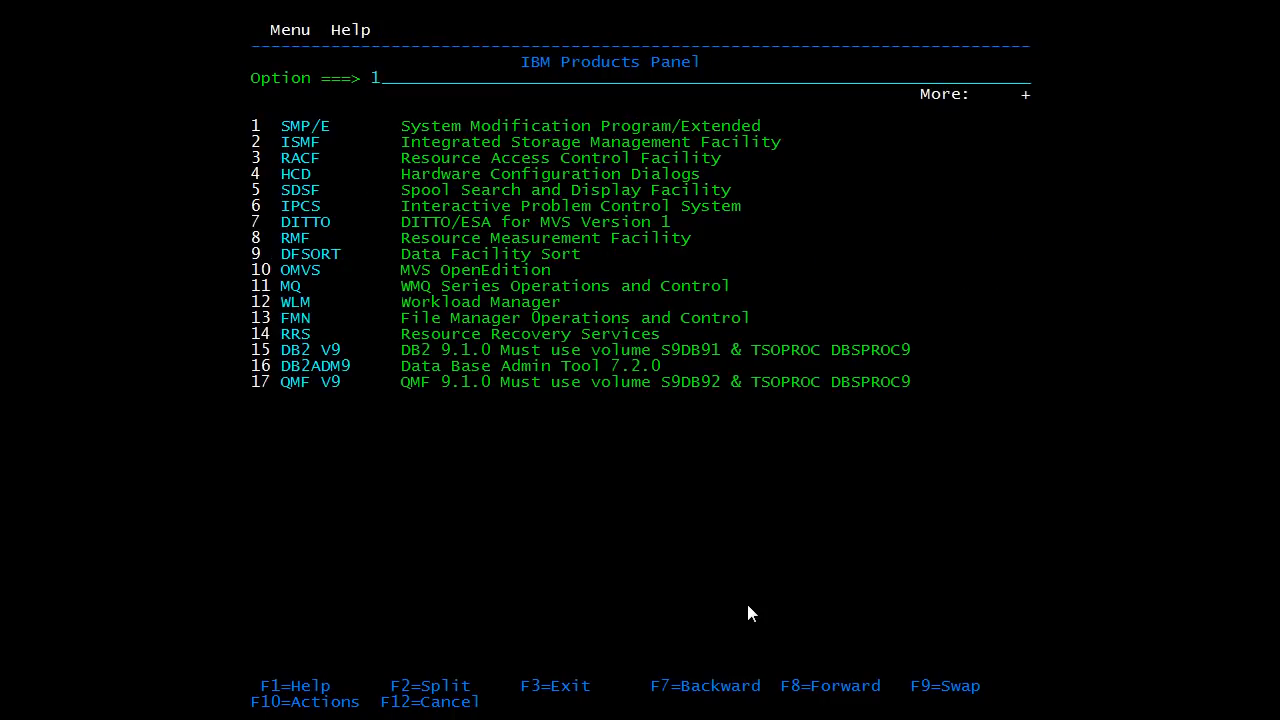